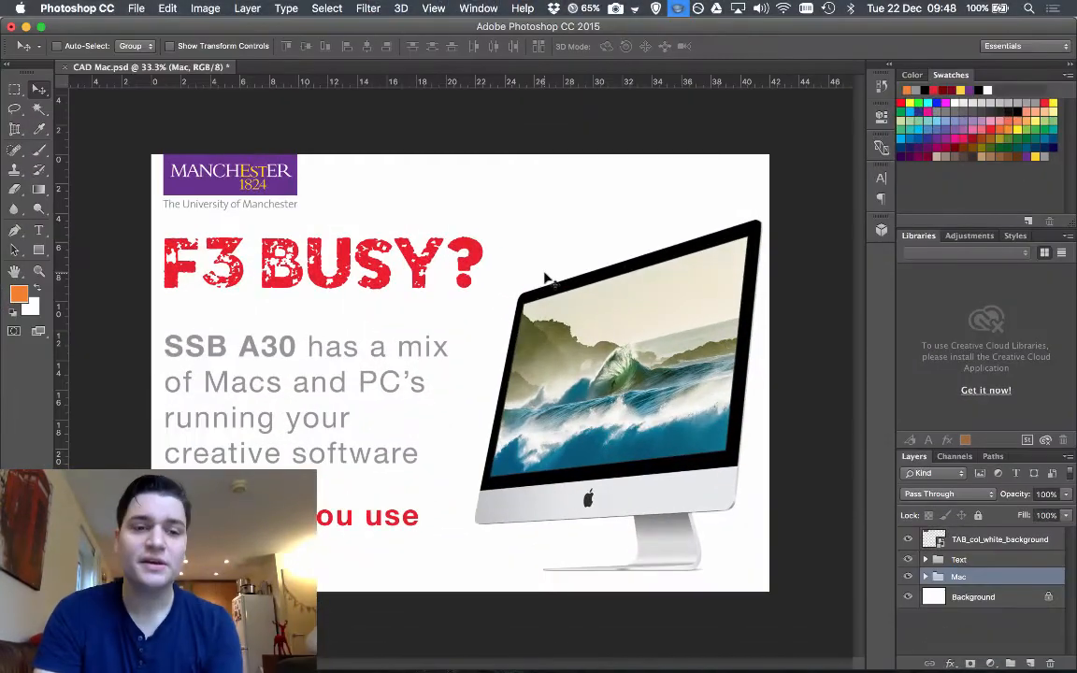
pyautogui.moveTo(878, 413)
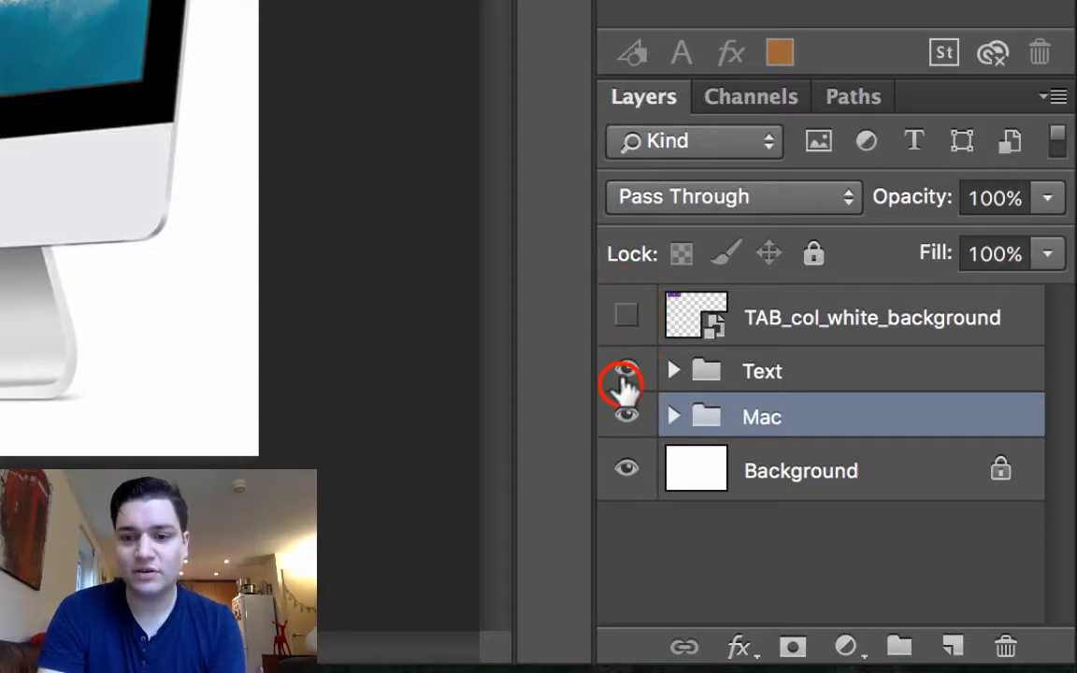
# - Hide the Text group so only the iMac remains on the white poster
pyautogui.click(625, 371)
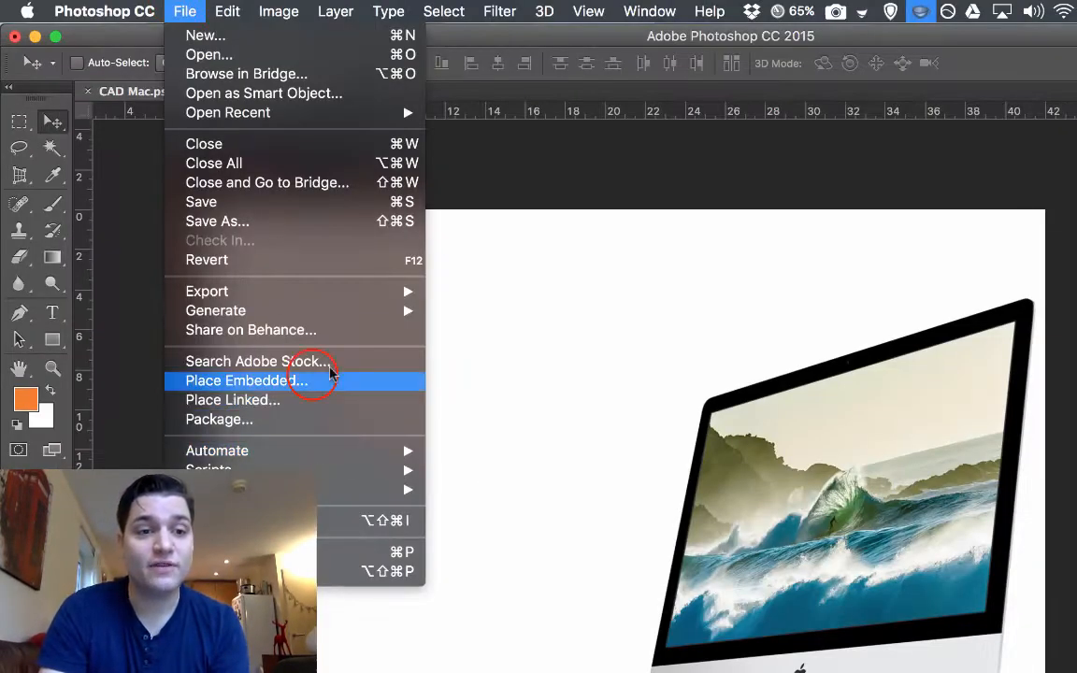
# - Place the School of Materials webpage Screen Shot PNG into the poster as an embedded layer
pyautogui.click(246, 381)
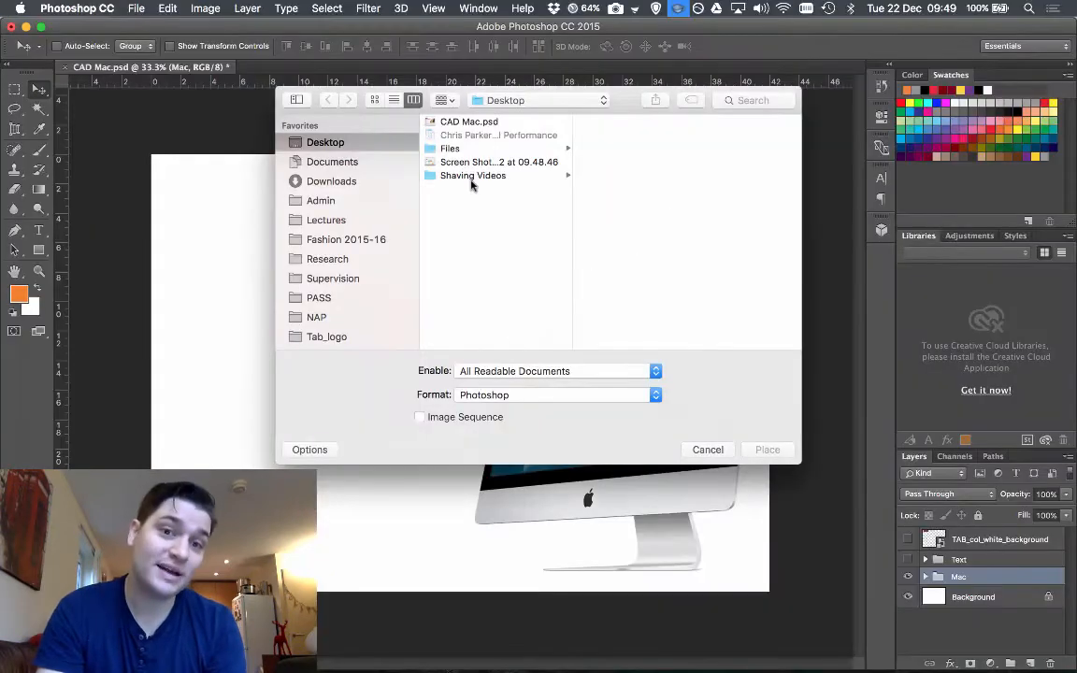
pyautogui.click(498, 162)
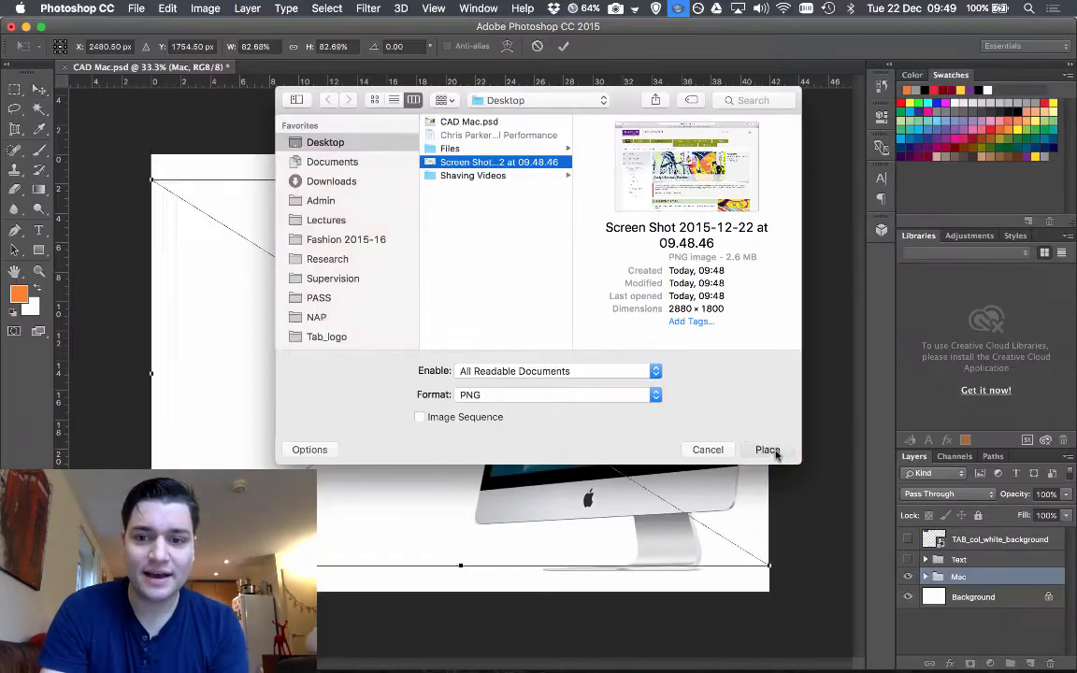
pyautogui.click(767, 450)
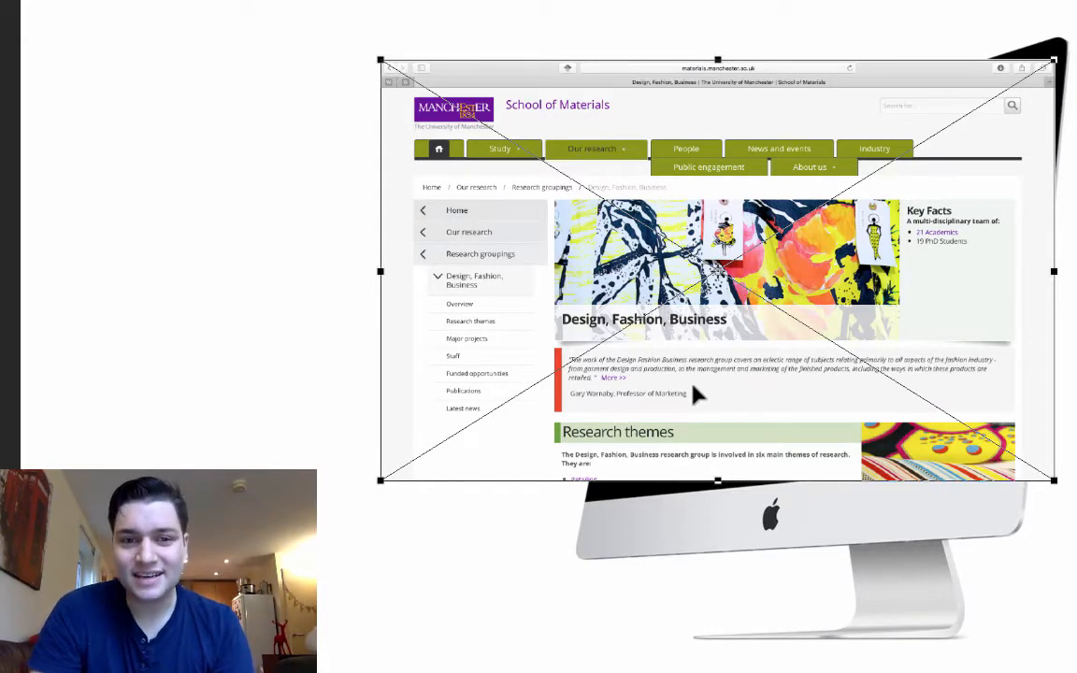
pyautogui.moveTo(927, 216)
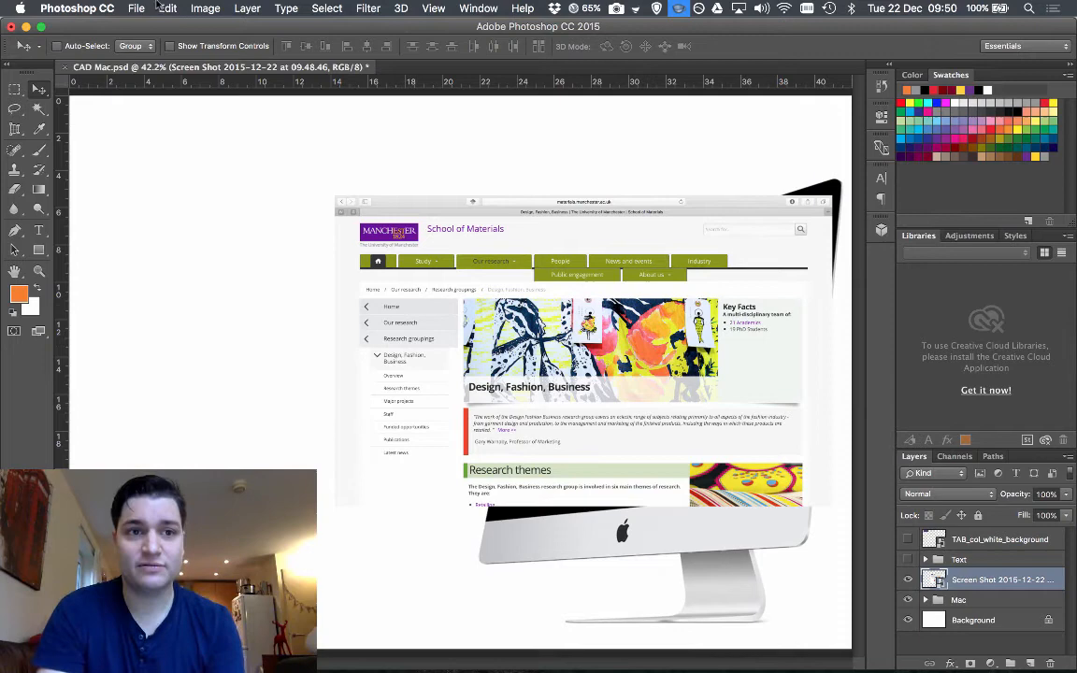
# - Start Perspective Warp and pin plane corners to the screenshot's bottom-left and bottom-right corners
pyautogui.click(166, 10)
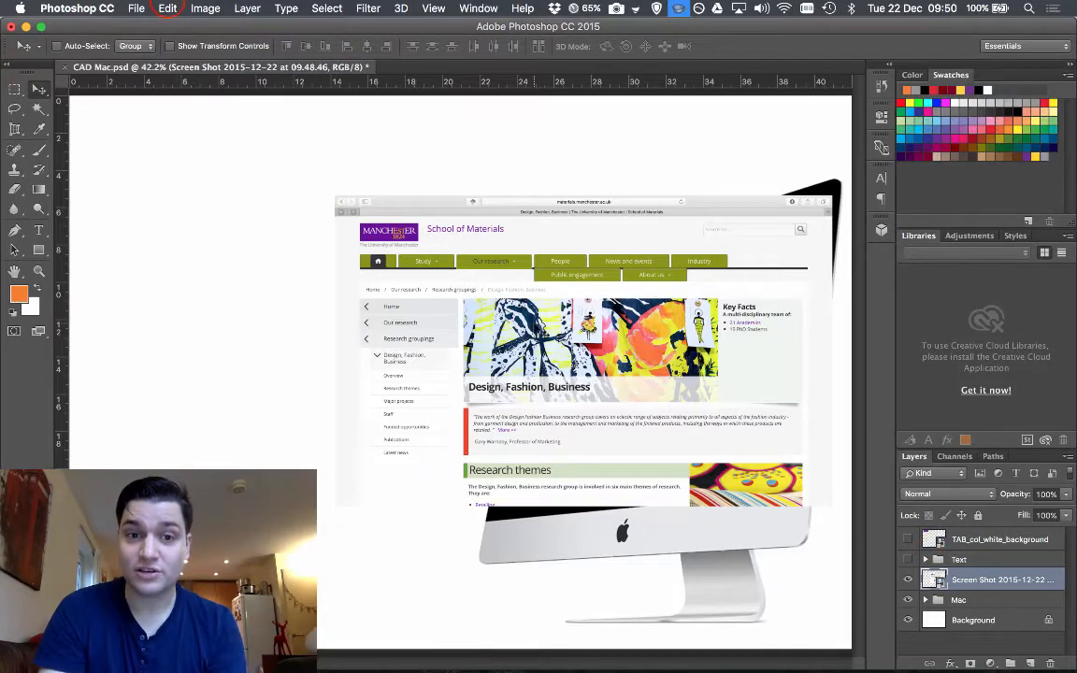
pyautogui.click(177, 9)
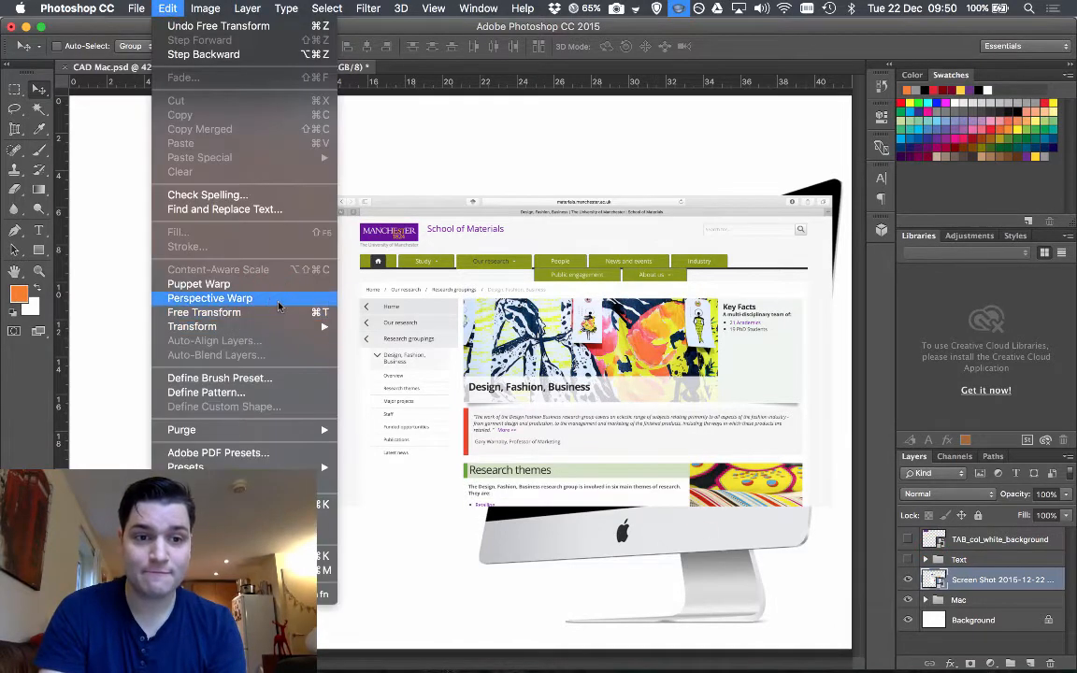
pyautogui.click(210, 297)
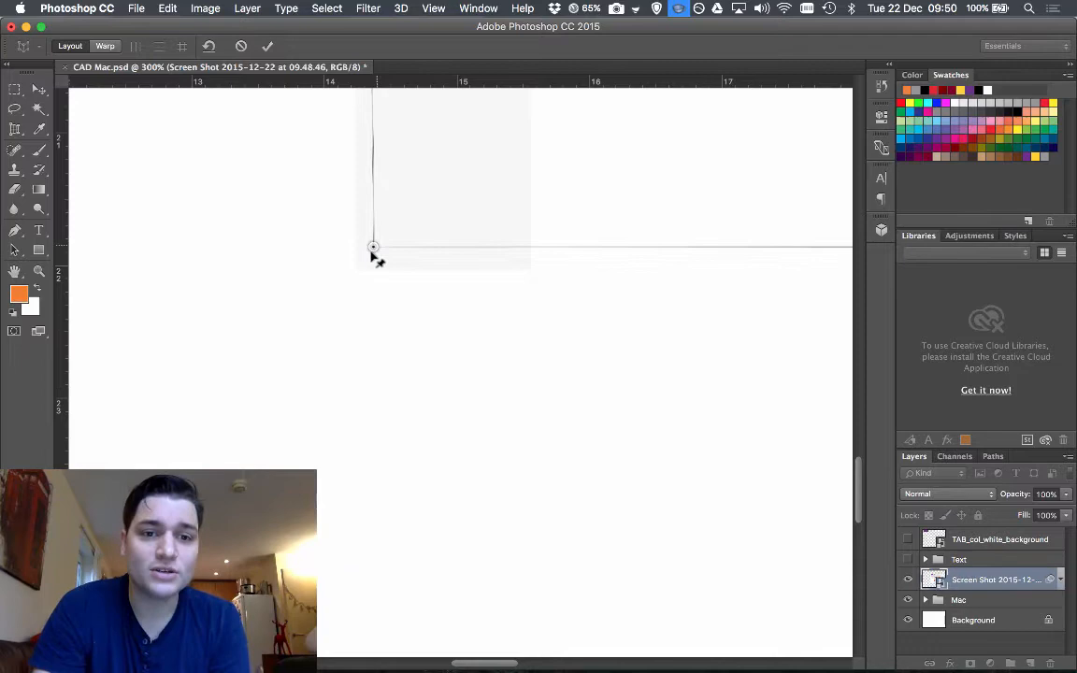
pyautogui.moveTo(373, 248); pyautogui.dragTo(356, 272)
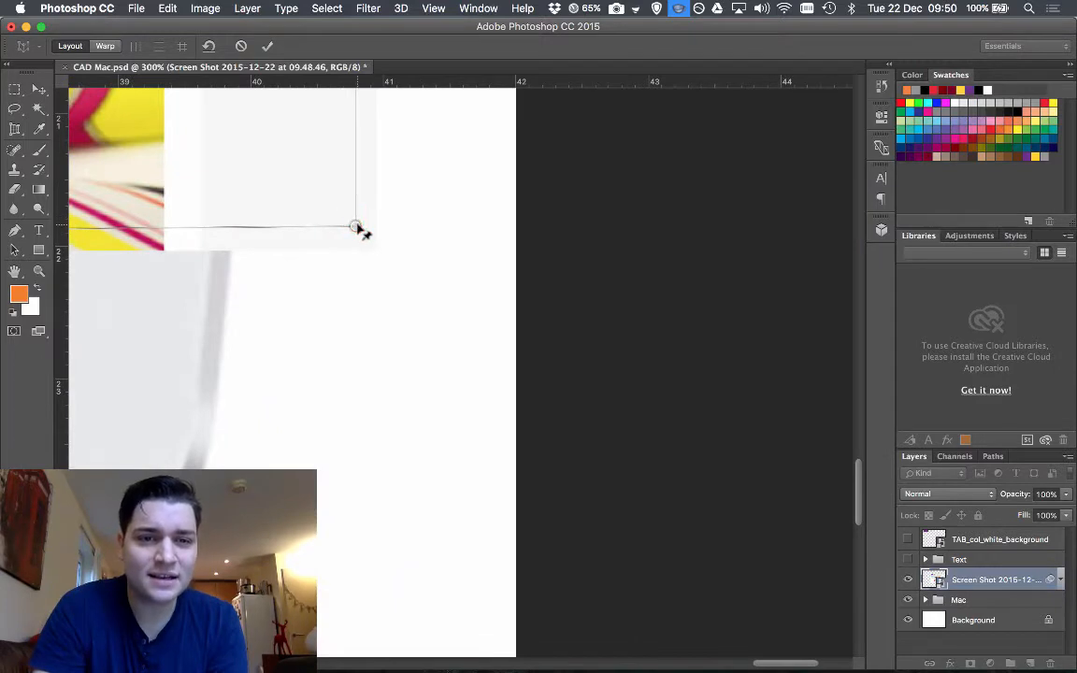
pyautogui.moveTo(355, 228); pyautogui.dragTo(379, 252)
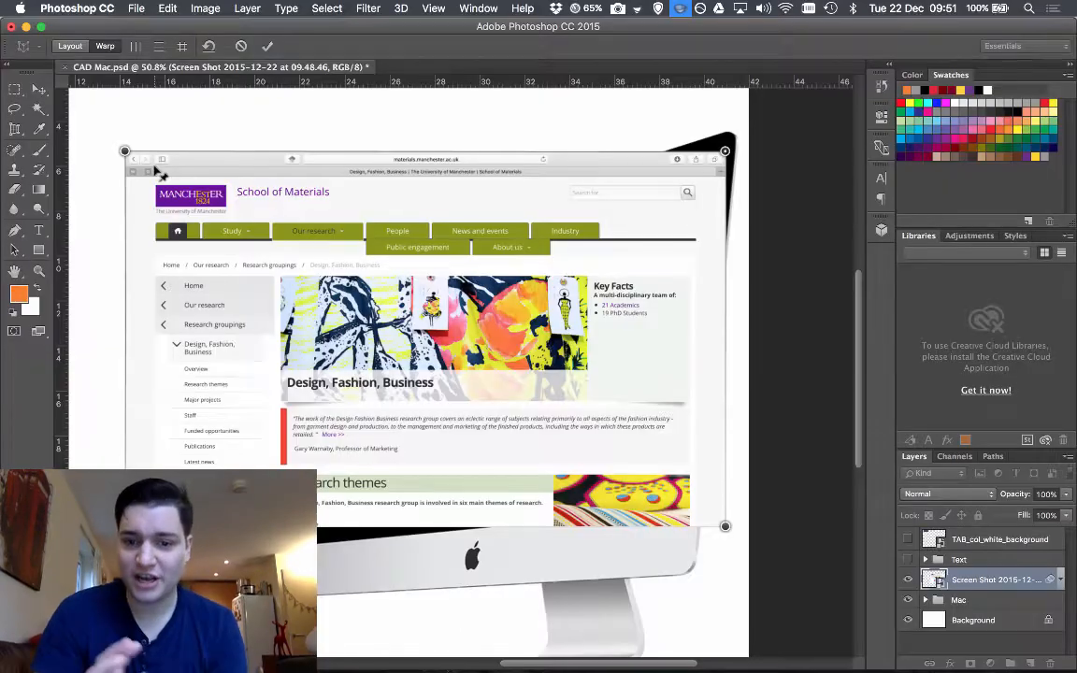
pyautogui.moveTo(240, 226)
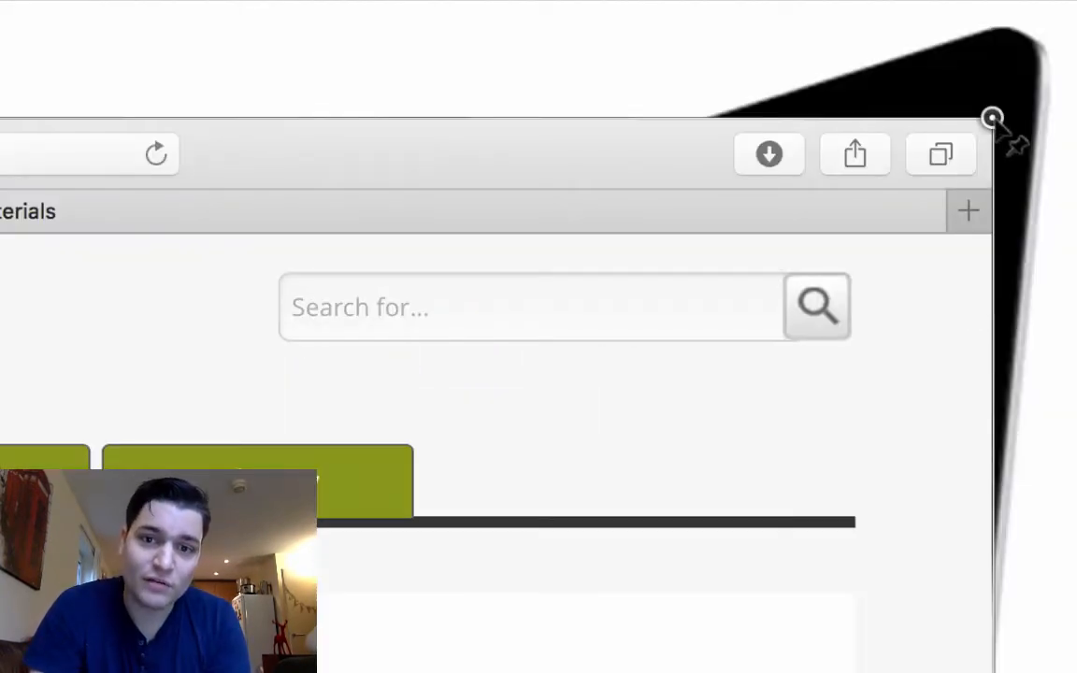
pyautogui.moveTo(934, 42)
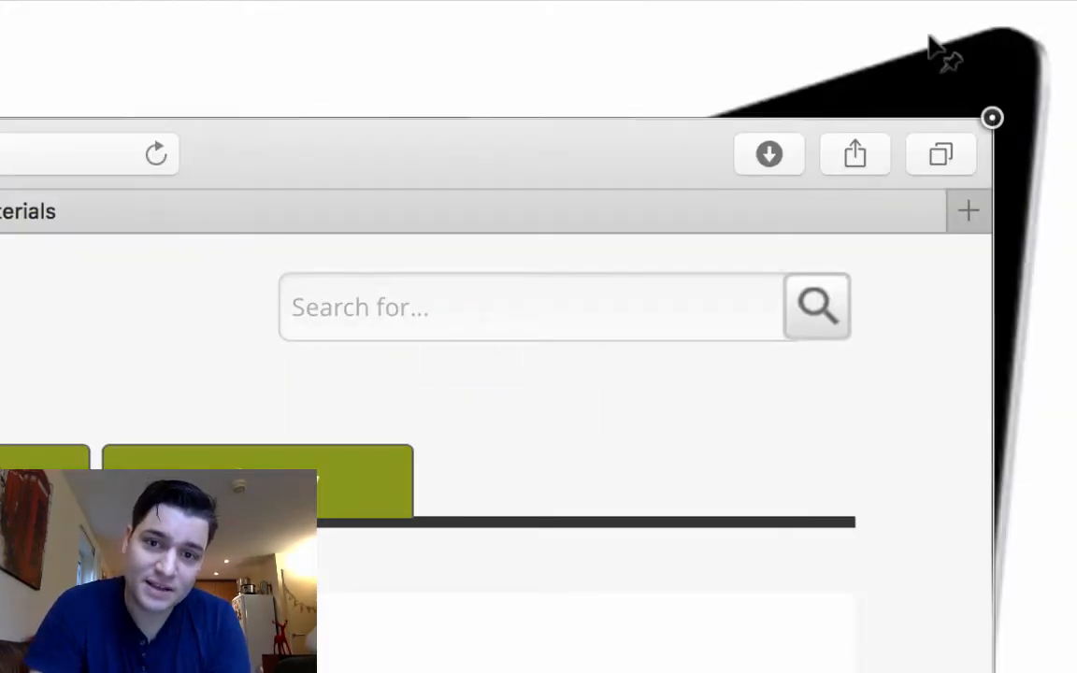
pyautogui.moveTo(1000, 131)
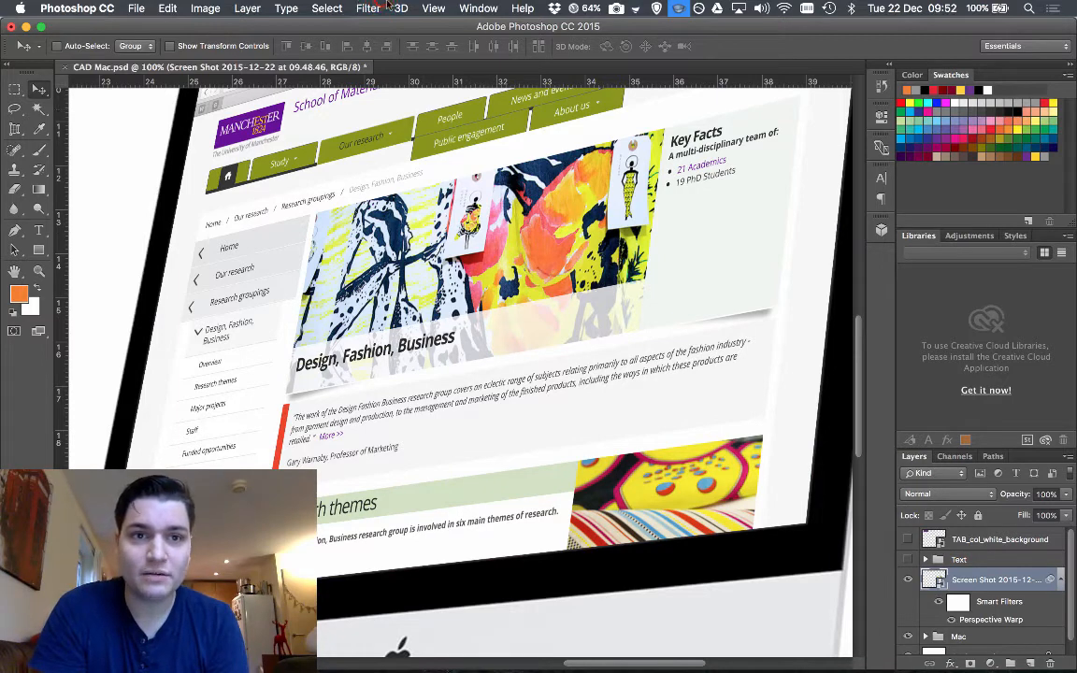
# - Open Gaussian Blur, try radii from maximum down to 0.8, and turn Preview off
pyautogui.click(380, 7)
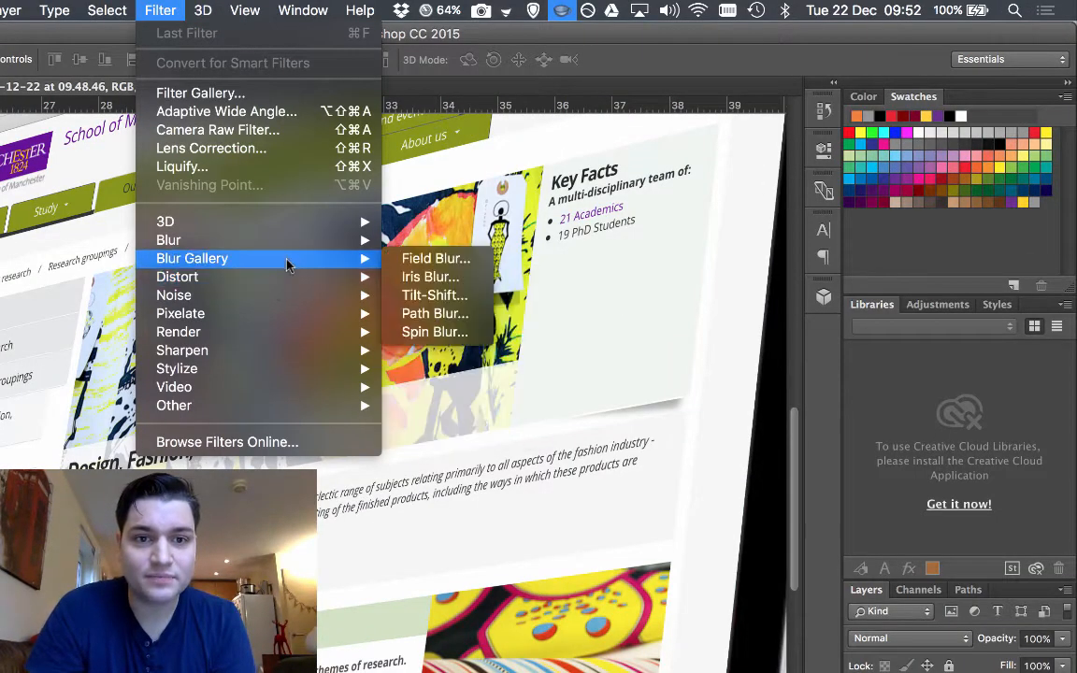
pyautogui.moveTo(168, 240)
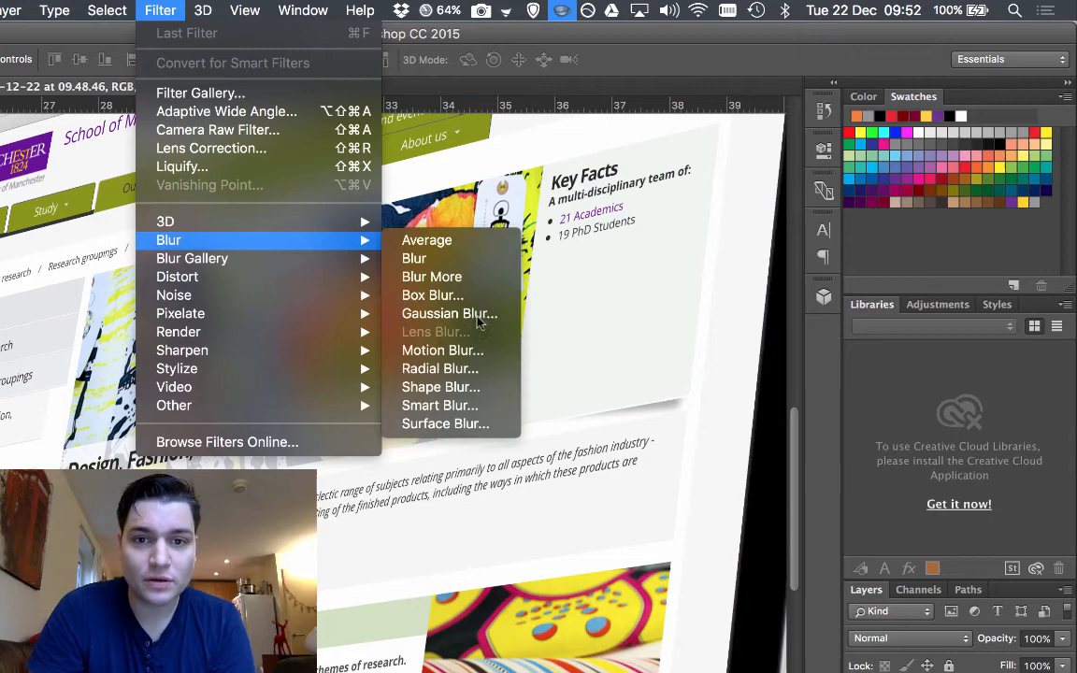
pyautogui.click(450, 313)
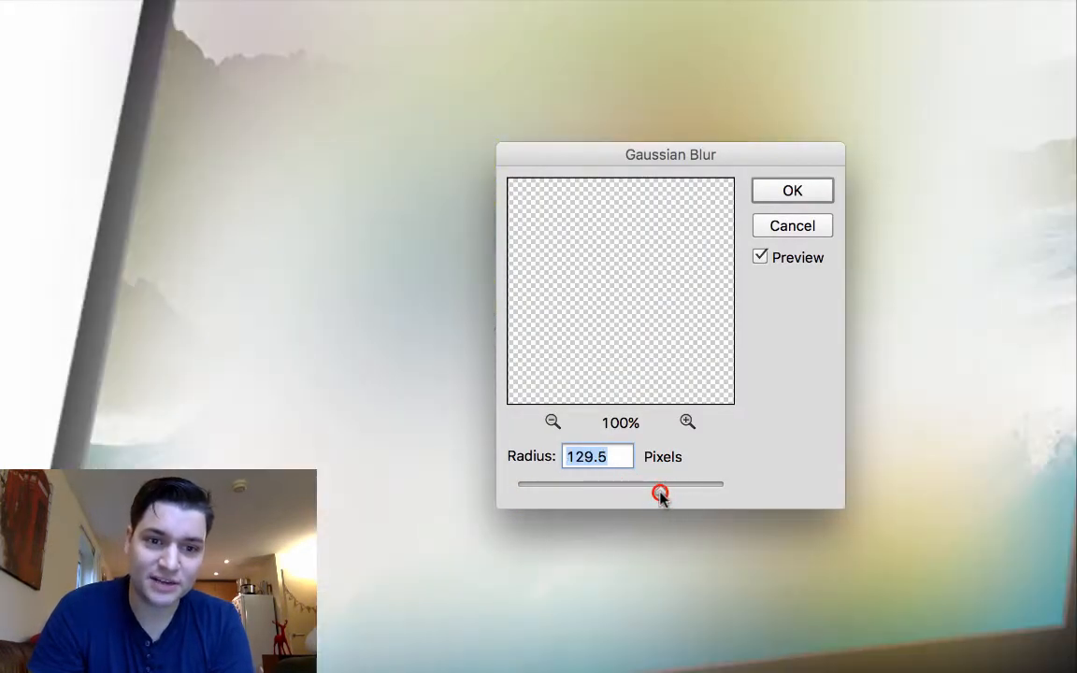
pyautogui.moveTo(660, 494); pyautogui.dragTo(719, 493)
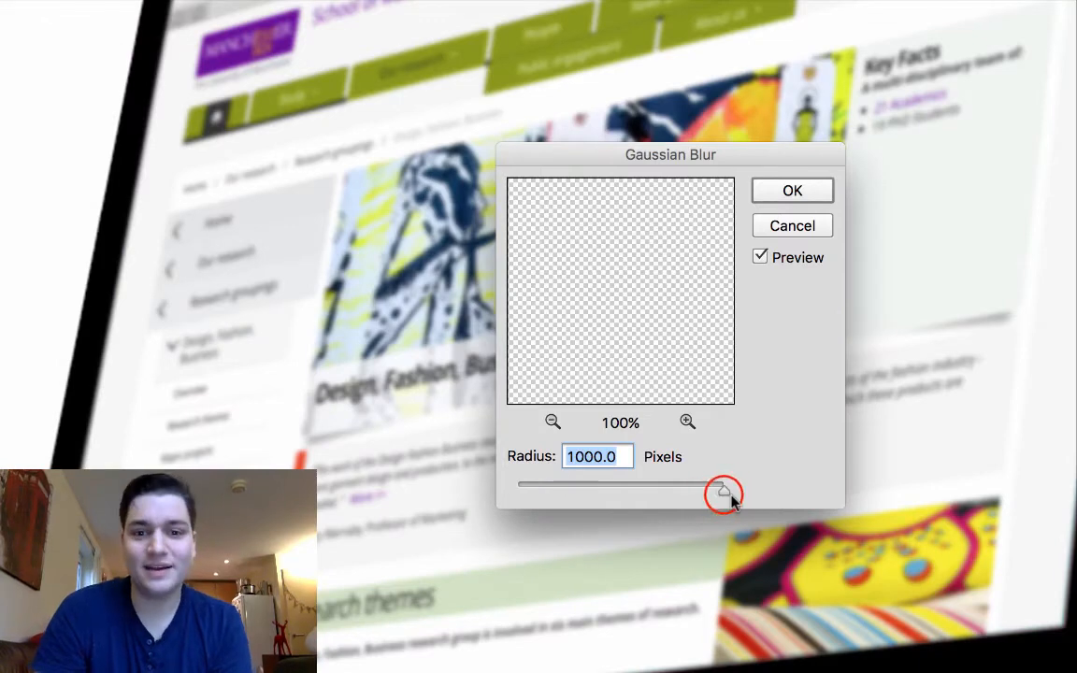
pyautogui.moveTo(719, 492); pyautogui.dragTo(589, 492)
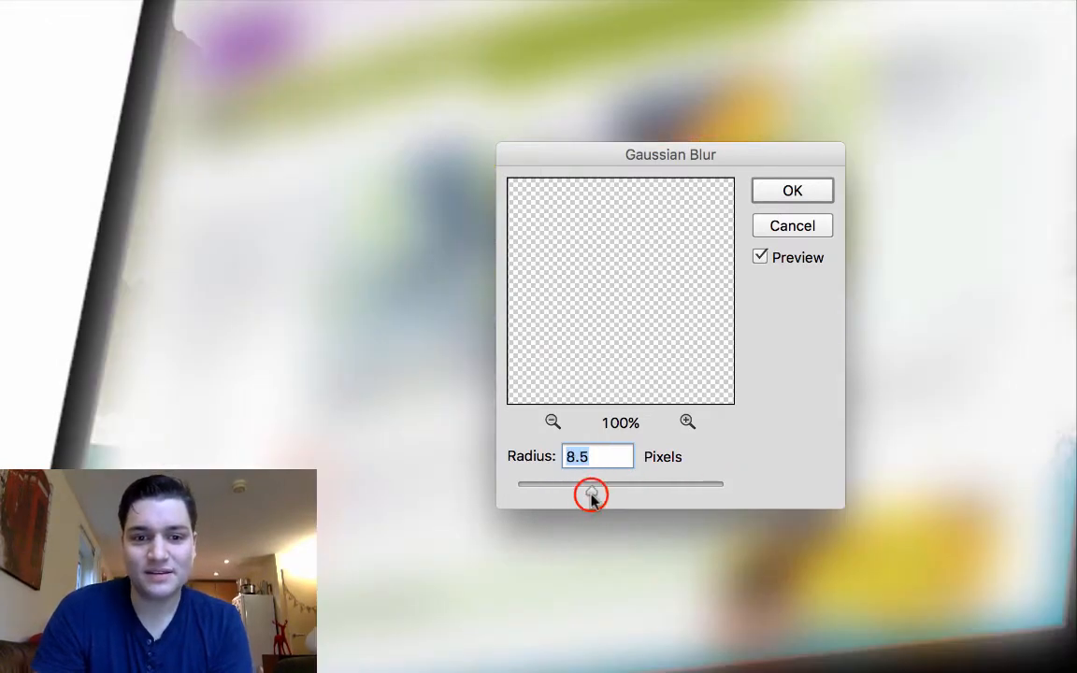
pyautogui.moveTo(590, 494); pyautogui.dragTo(529, 494)
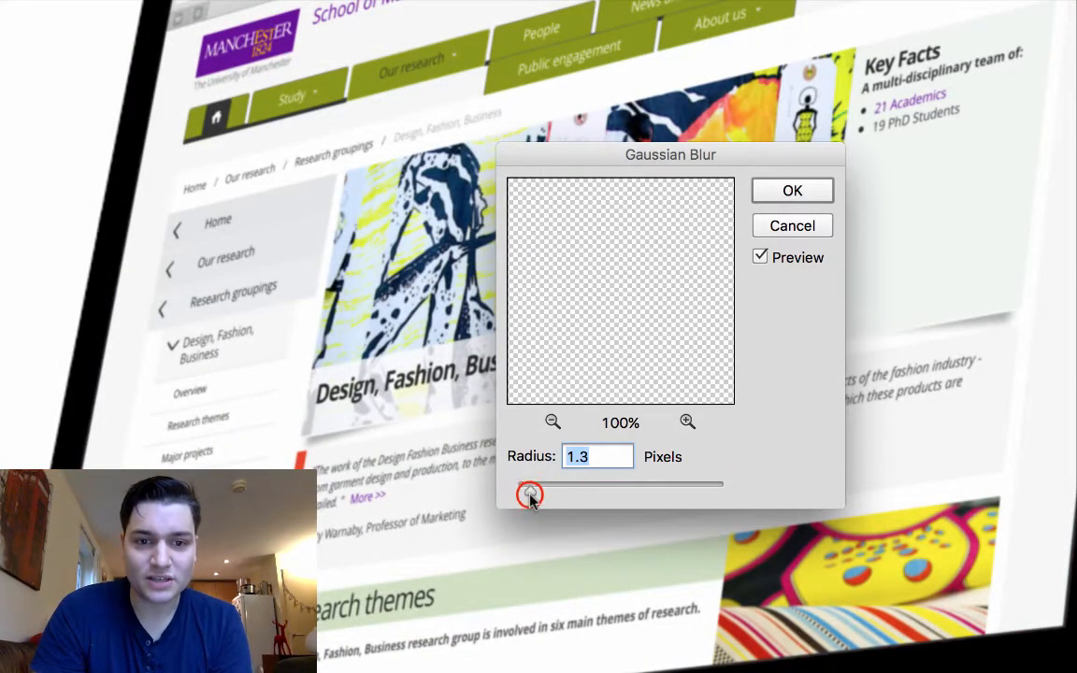
pyautogui.moveTo(531, 492); pyautogui.dragTo(521, 491)
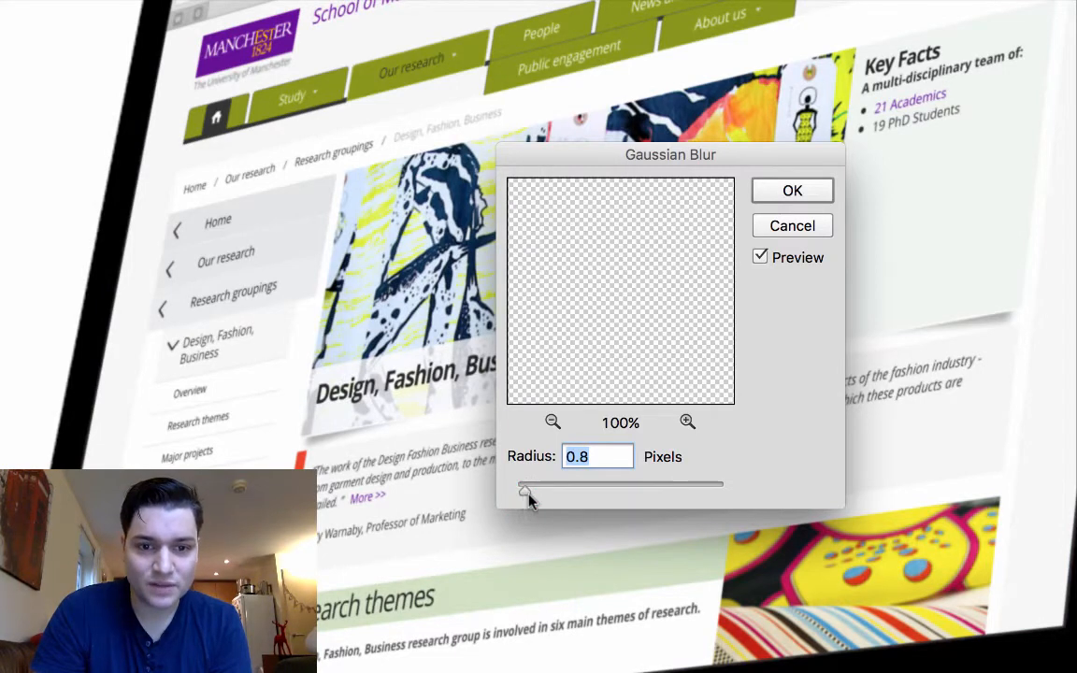
pyautogui.click(761, 257)
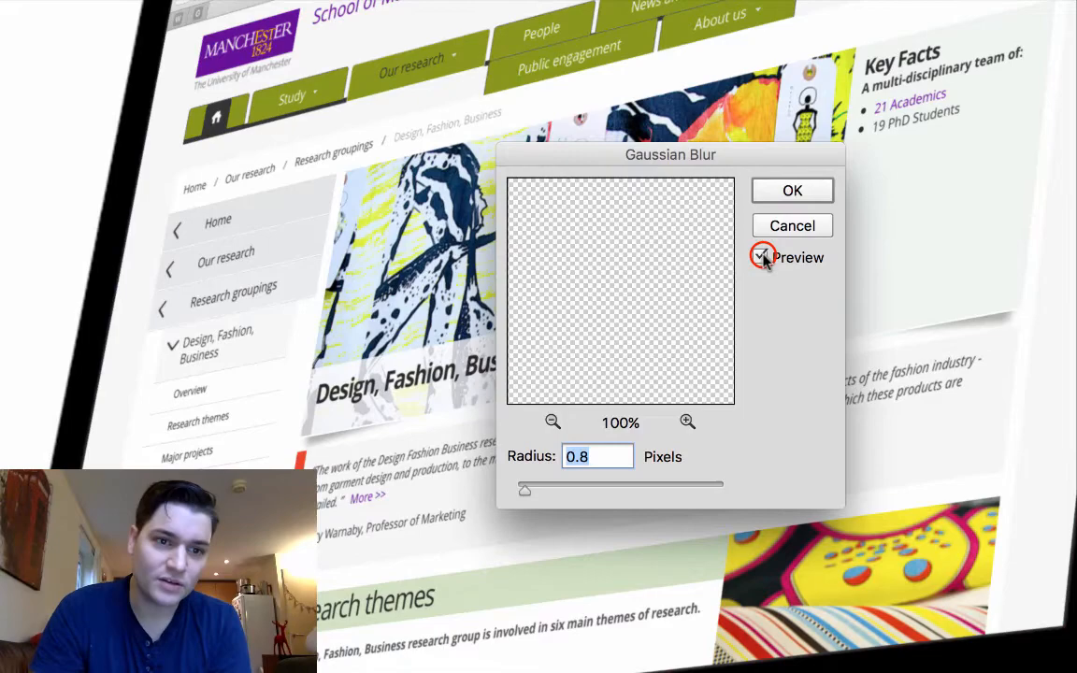
pyautogui.click(760, 257)
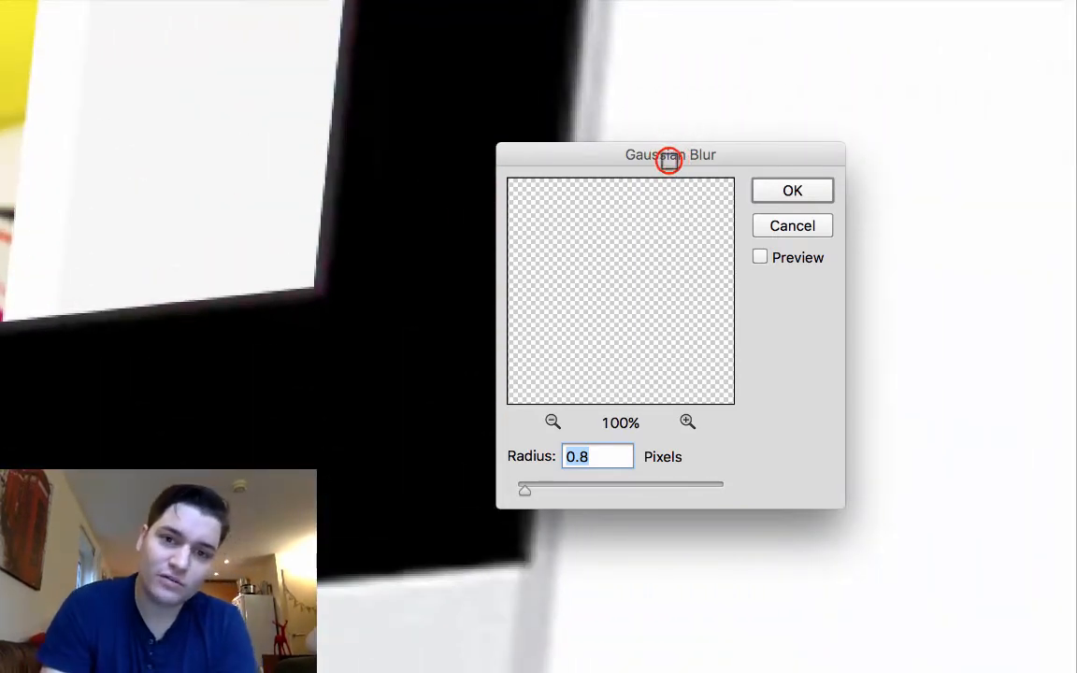
# - Re-enable Preview, adjust the radius, and apply a 1.5-pixel Gaussian blur
pyautogui.moveTo(669, 154); pyautogui.dragTo(773, 106)
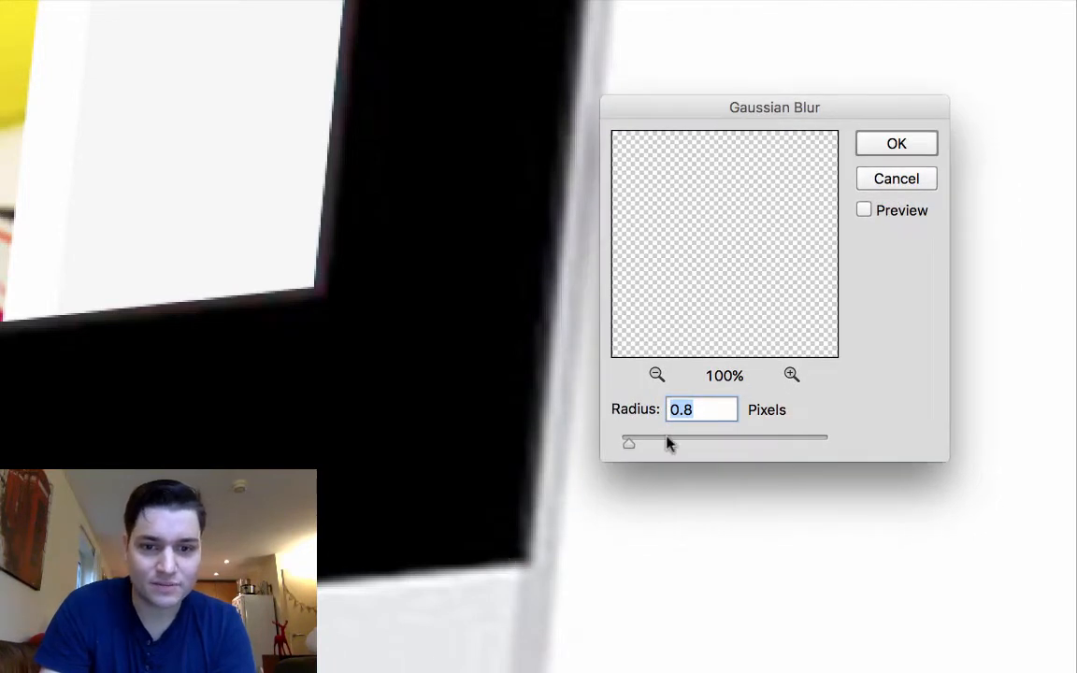
pyautogui.moveTo(628, 442); pyautogui.dragTo(645, 446)
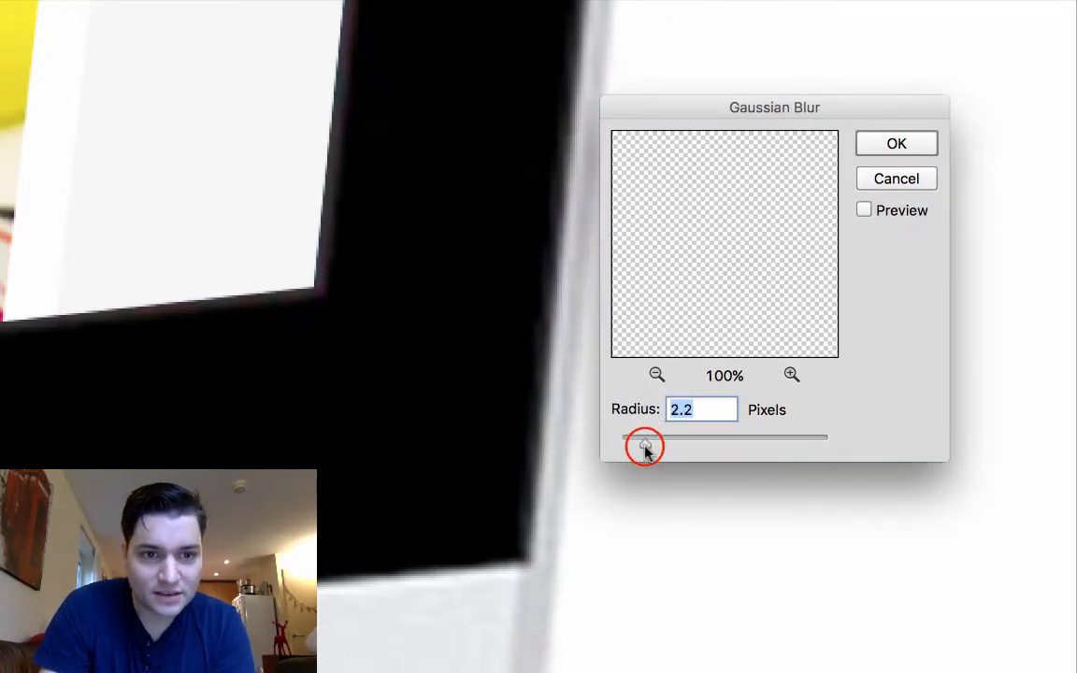
pyautogui.moveTo(643, 437); pyautogui.dragTo(654, 436)
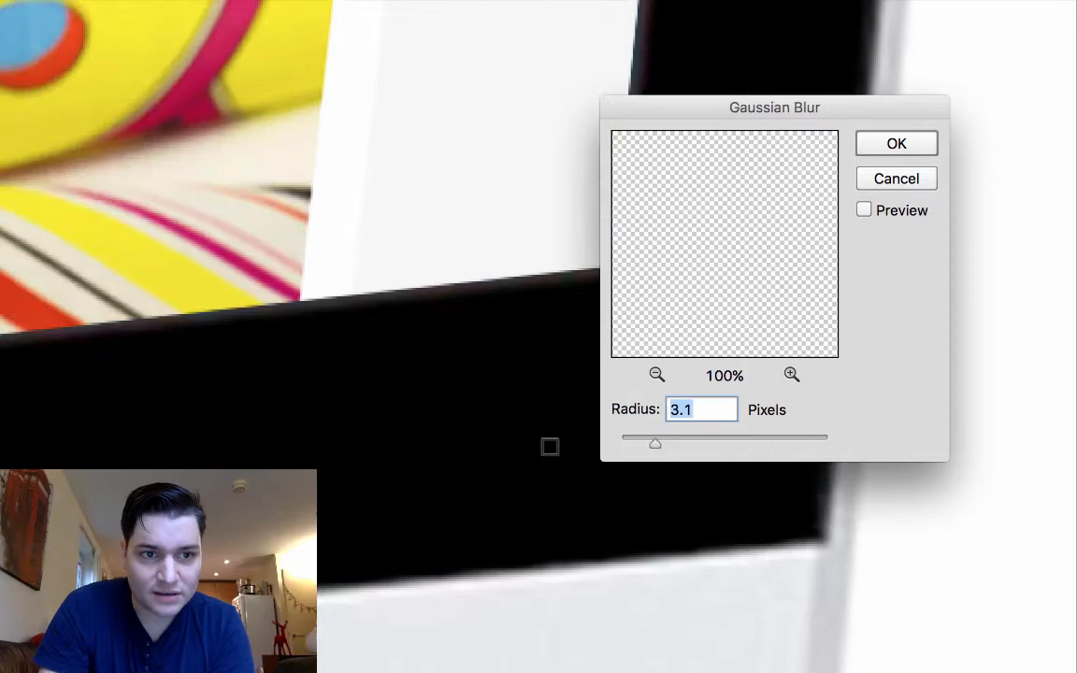
pyautogui.moveTo(654, 443); pyautogui.dragTo(657, 443)
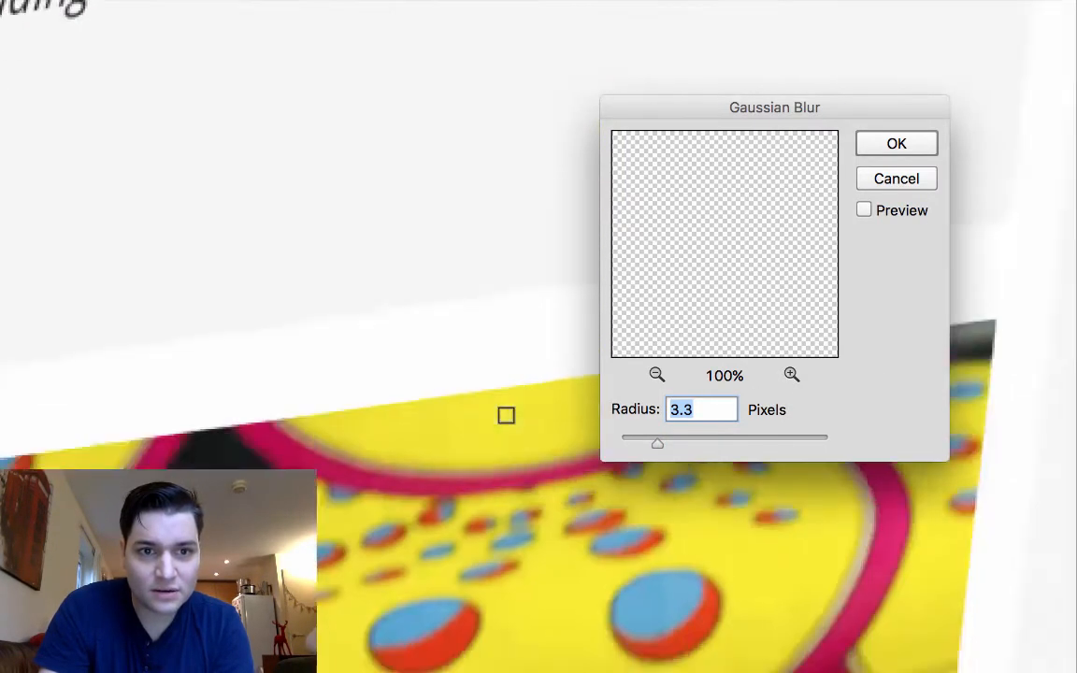
pyautogui.click(863, 210)
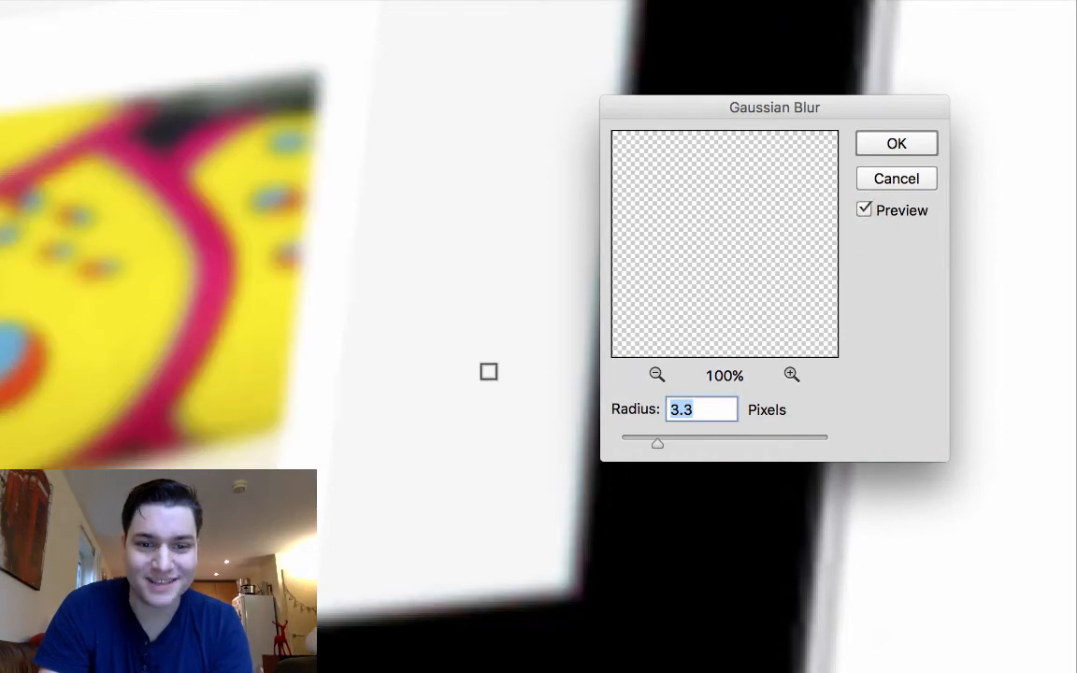
pyautogui.moveTo(656, 443); pyautogui.dragTo(659, 443)
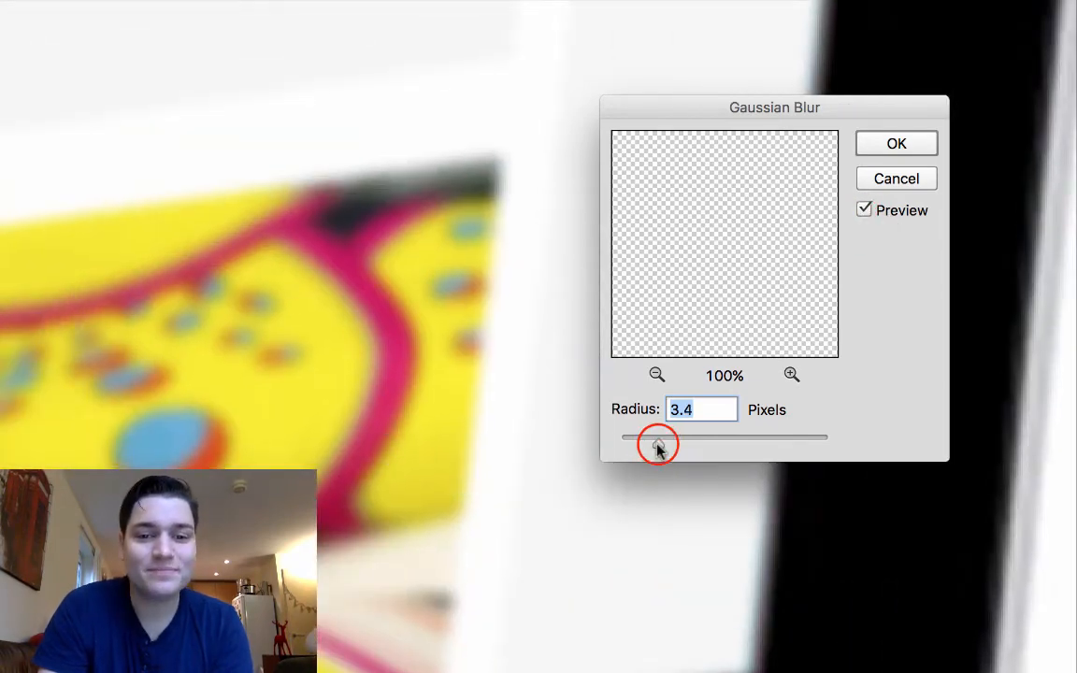
pyautogui.moveTo(657, 444); pyautogui.dragTo(641, 443)
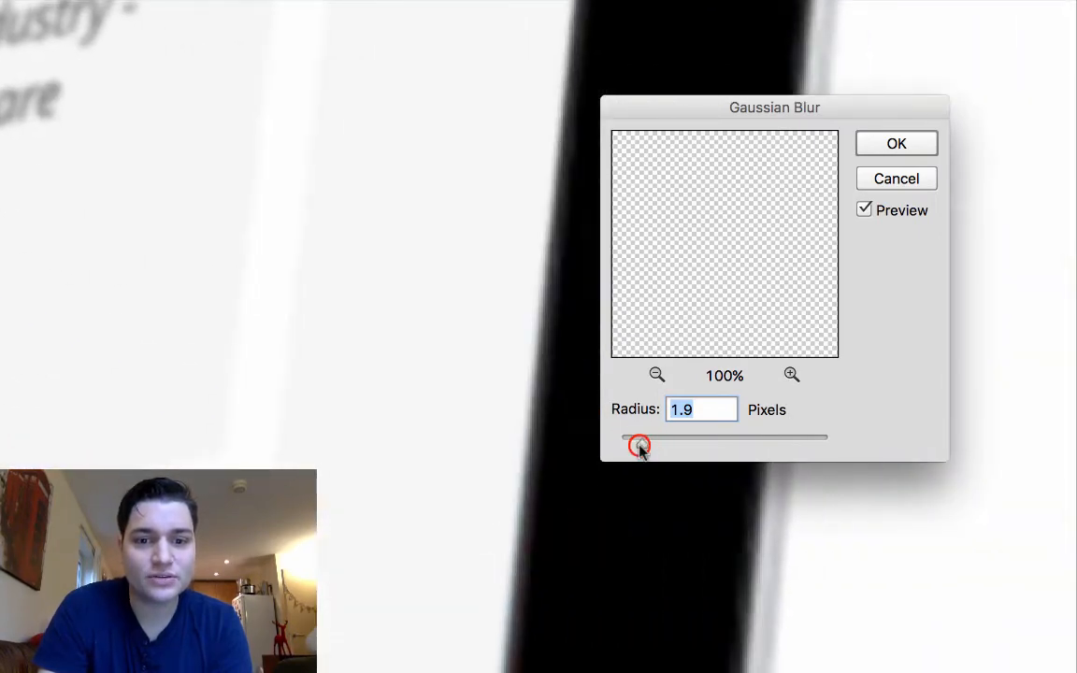
pyautogui.moveTo(639, 436); pyautogui.dragTo(631, 437)
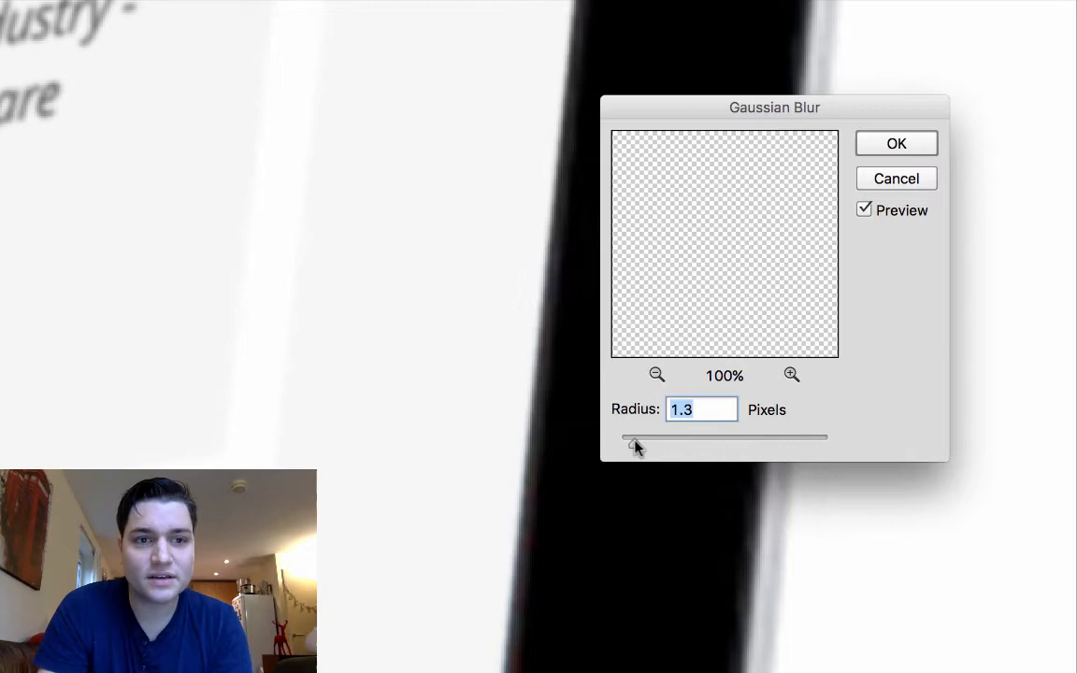
pyautogui.moveTo(627, 437); pyautogui.dragTo(638, 442)
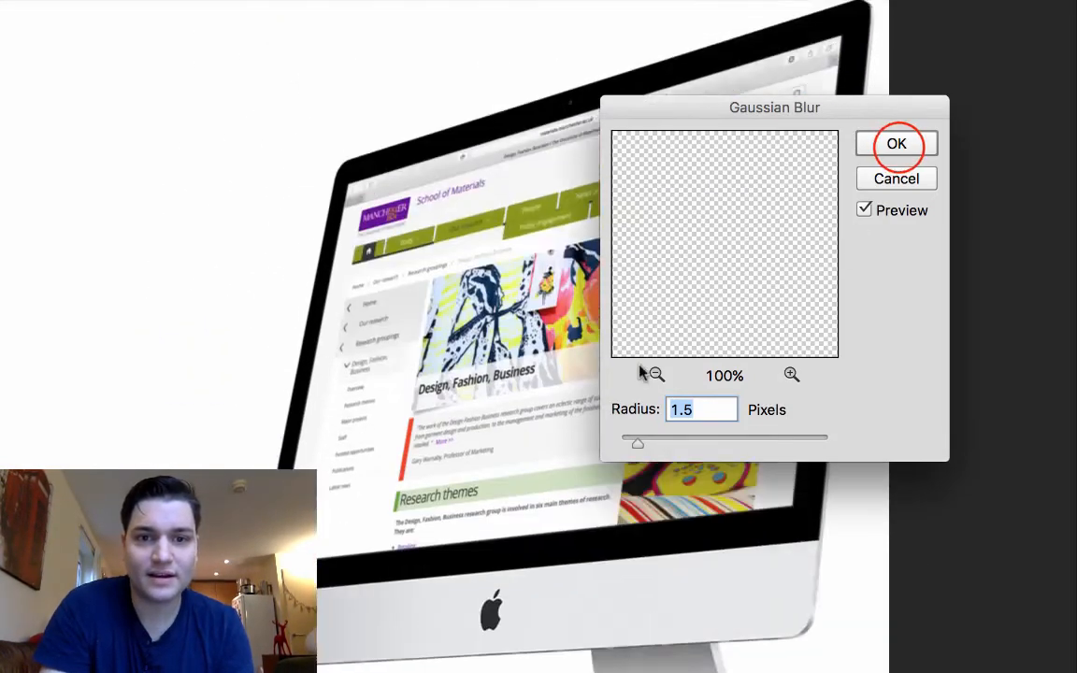
pyautogui.click(896, 142)
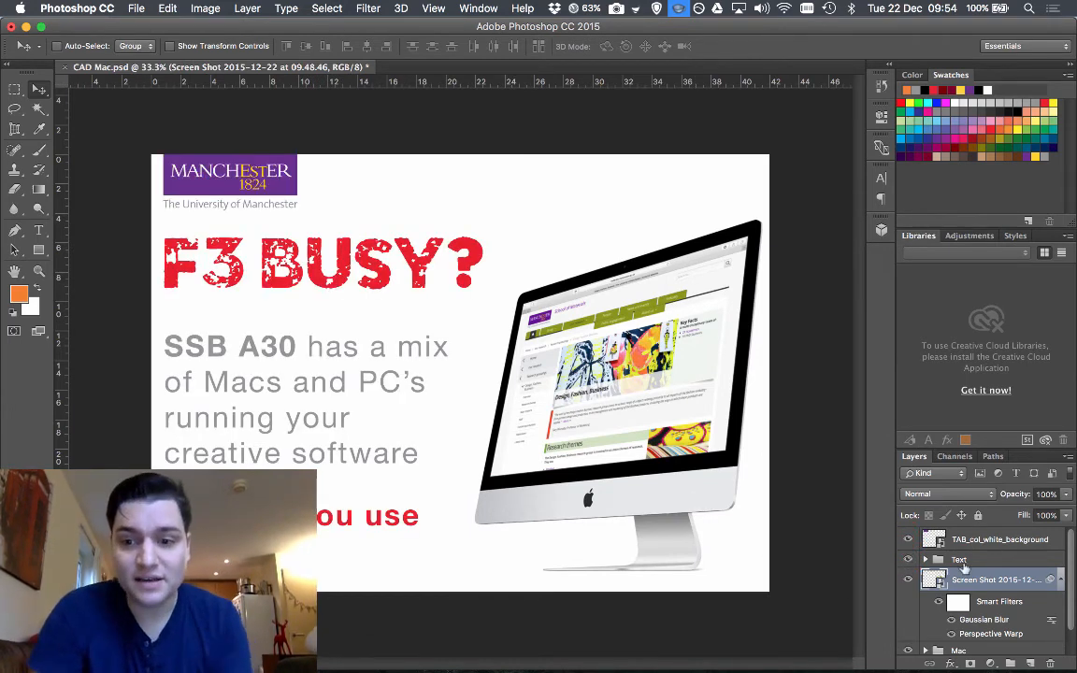
pyautogui.click(908, 579)
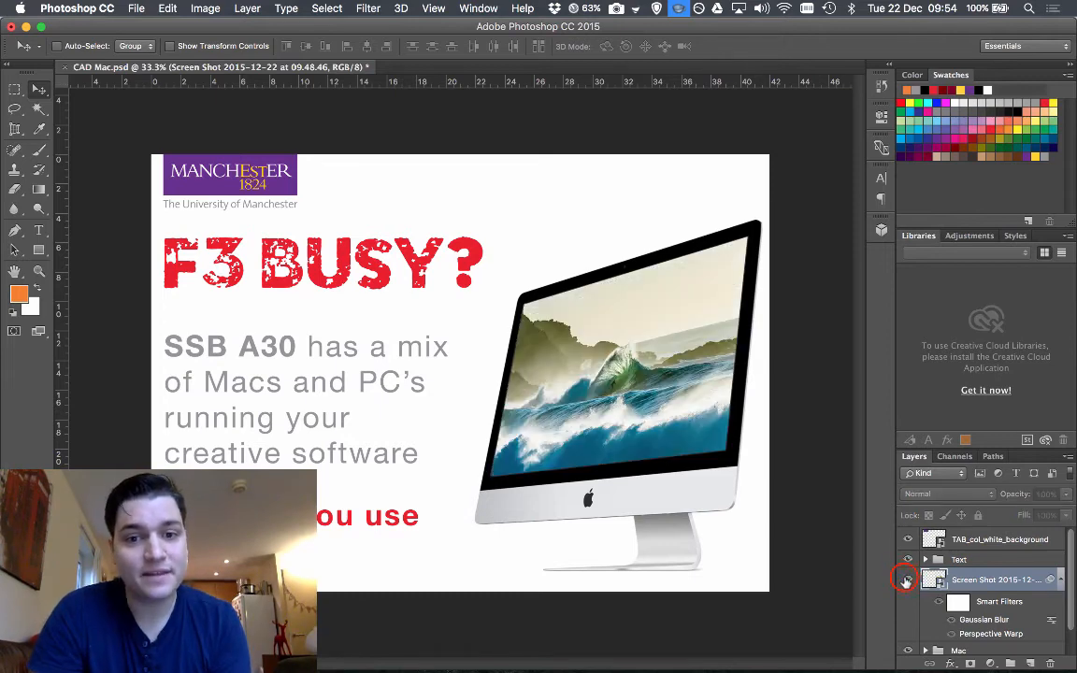
pyautogui.moveTo(906, 578)
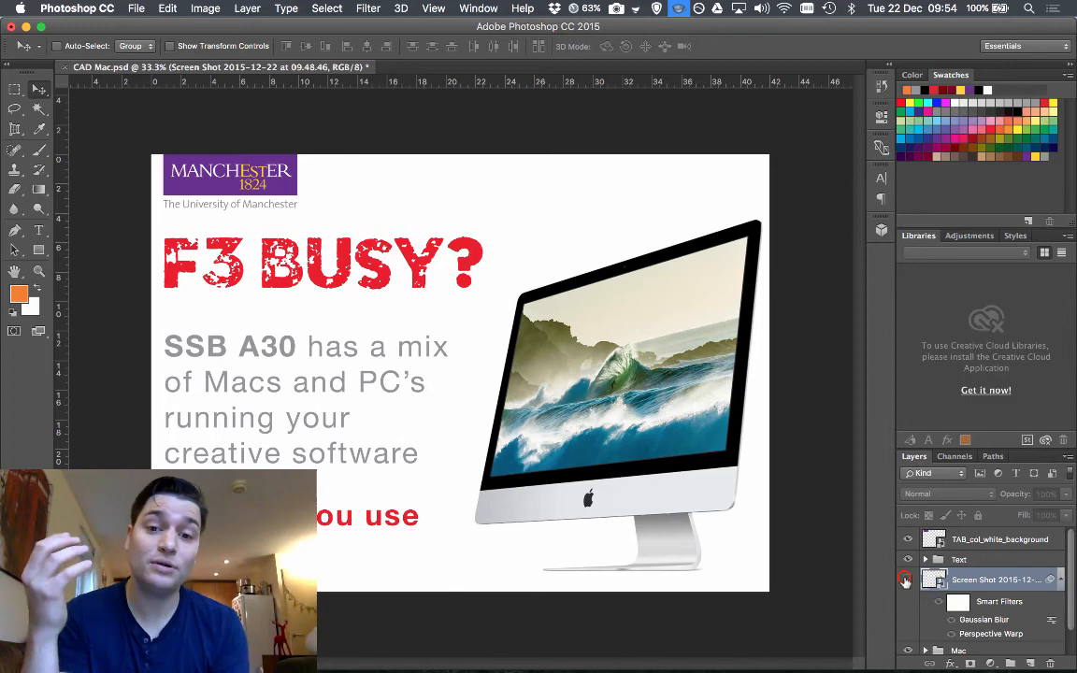
pyautogui.click(907, 580)
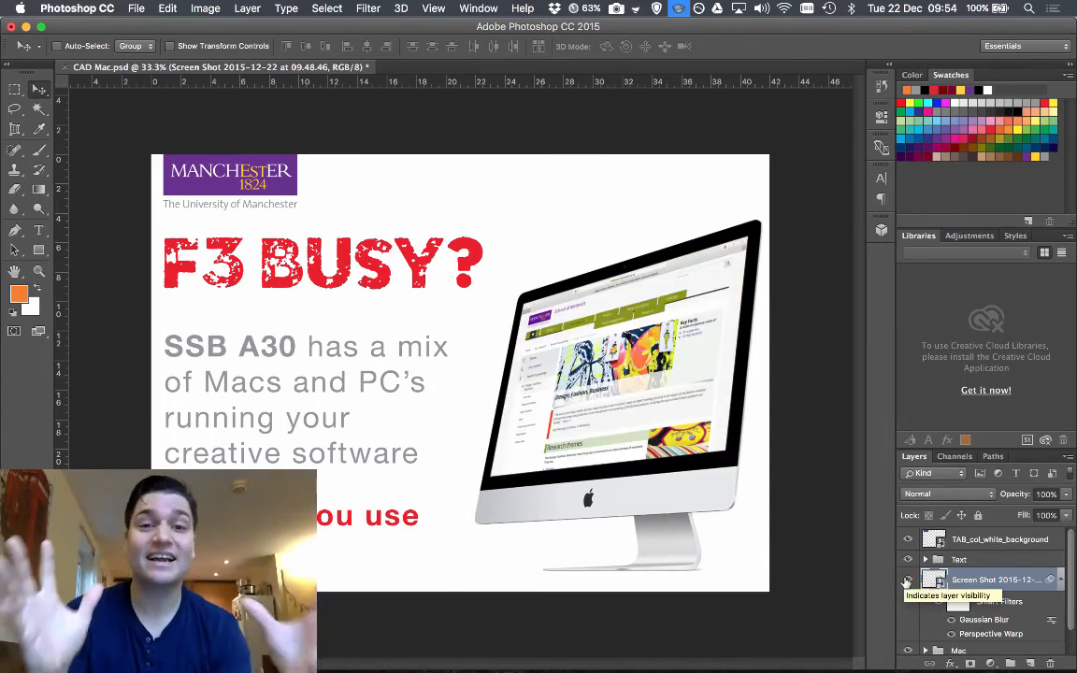